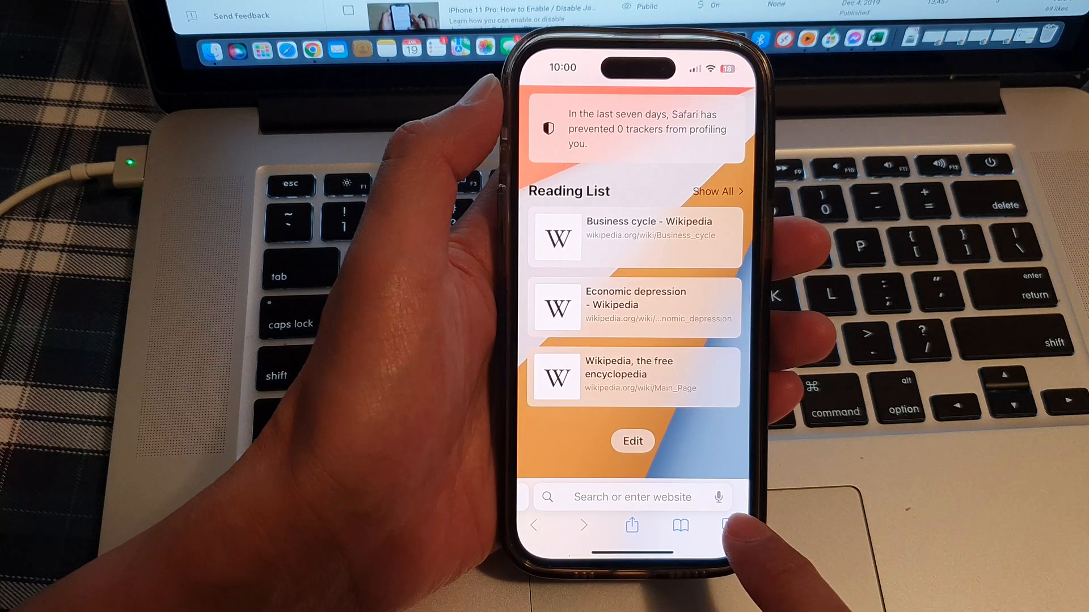
Step: Reach Customize Start Page via Edit at the bottom of the Start Page
left_click(725, 525)
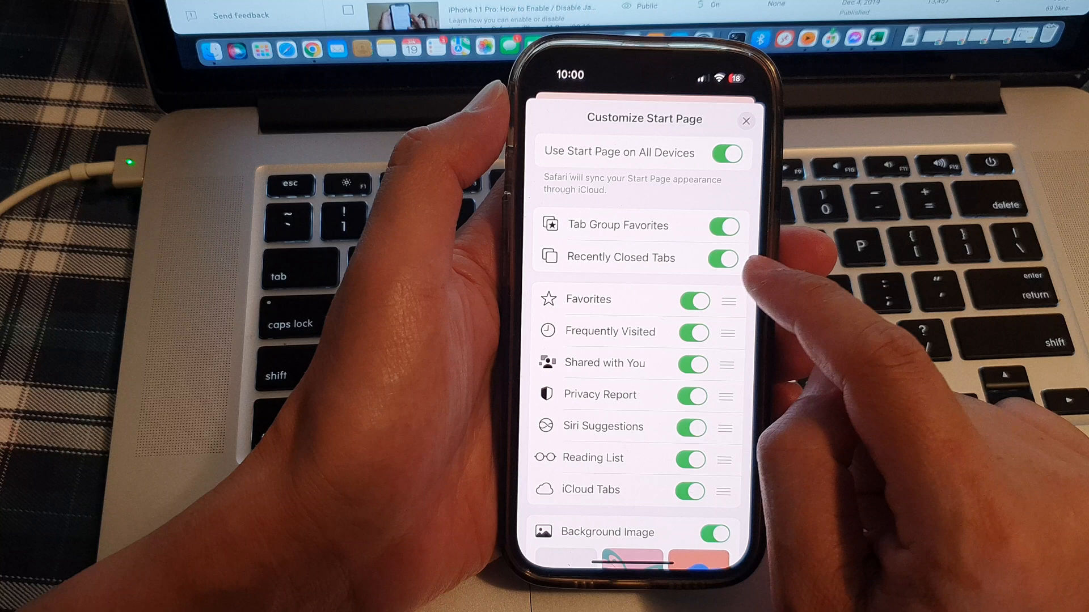
Step: Toggle Recently Closed Tabs off and back on so it remains enabled
left_click(722, 258)
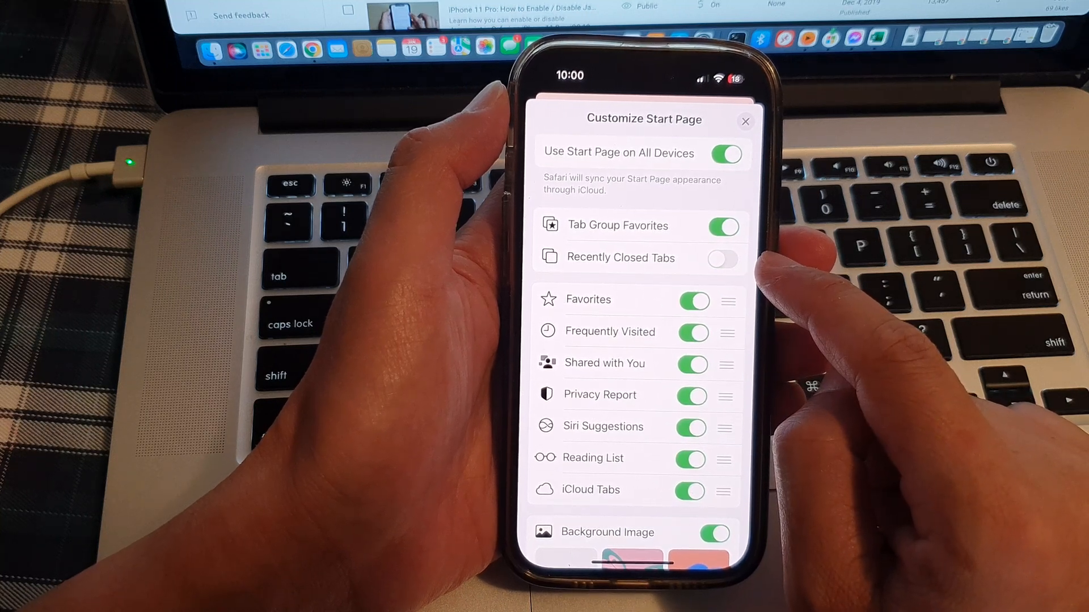
left_click(722, 259)
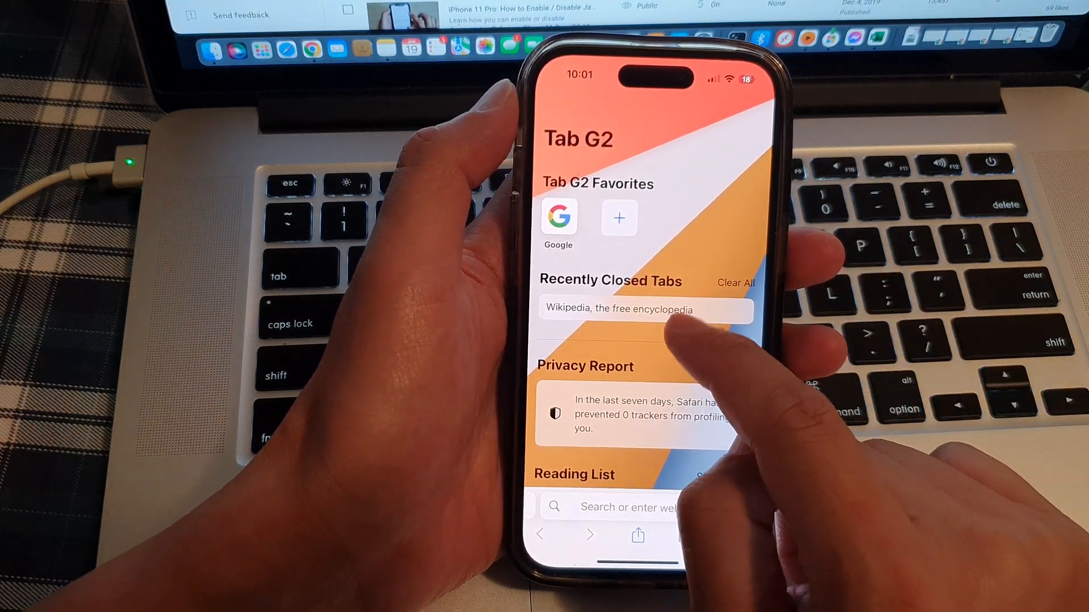
Step: Reopen 'Wikipedia, the free encyclopedia' from the Recently Closed Tabs list
left_click(645, 308)
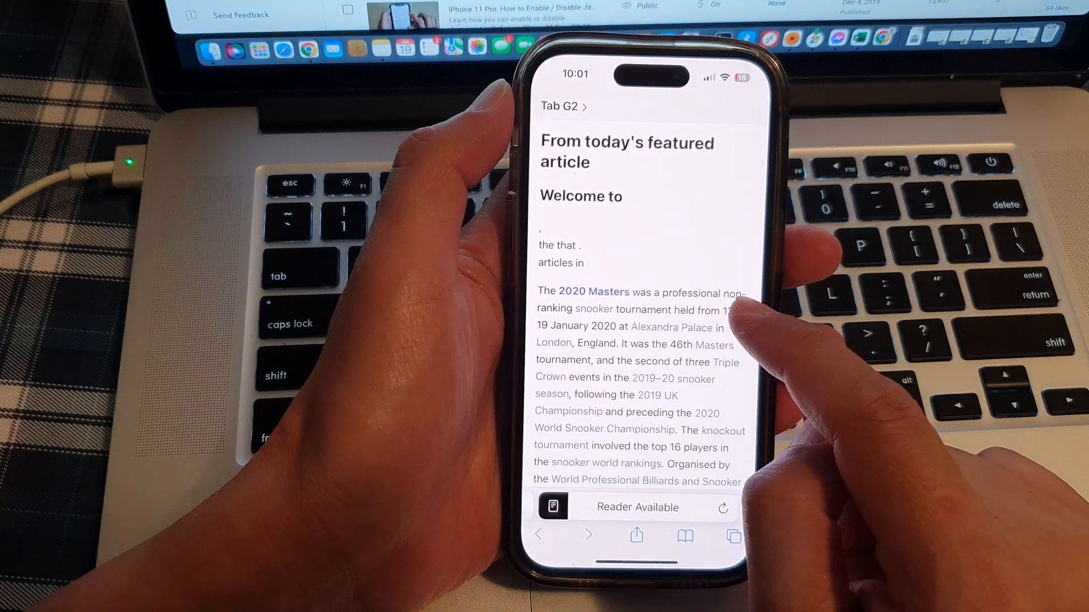